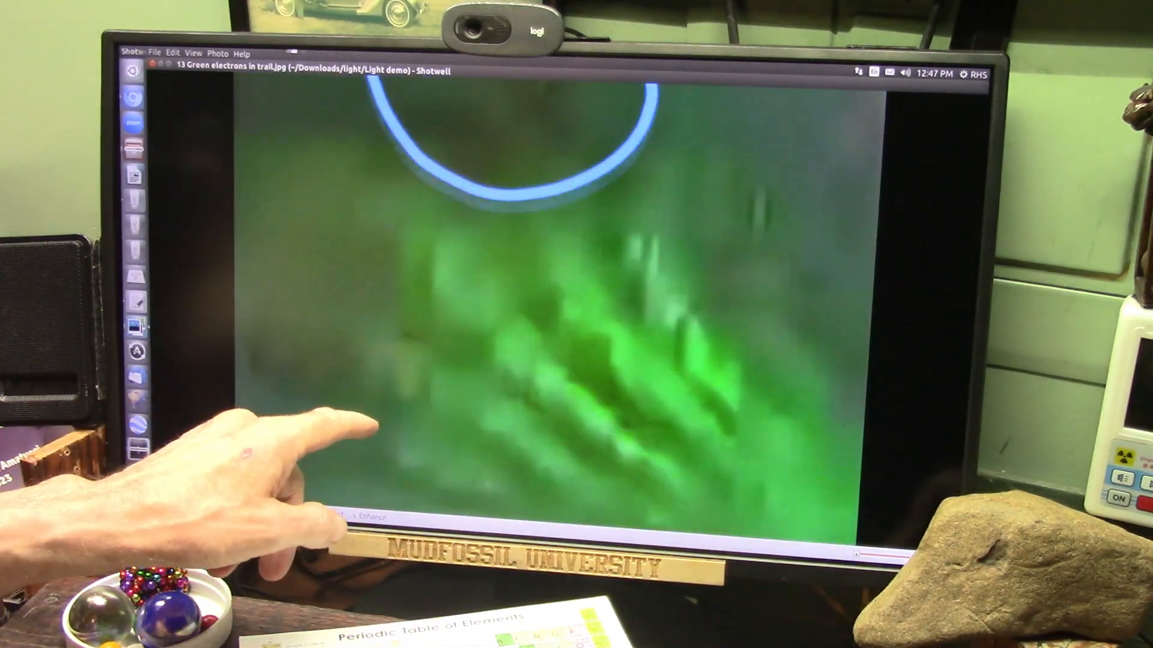
- Show the Help menu listing Contents, FAQ, Report a Problem and About over the photo
{"action": "left_click", "coordinate": [241, 53]}
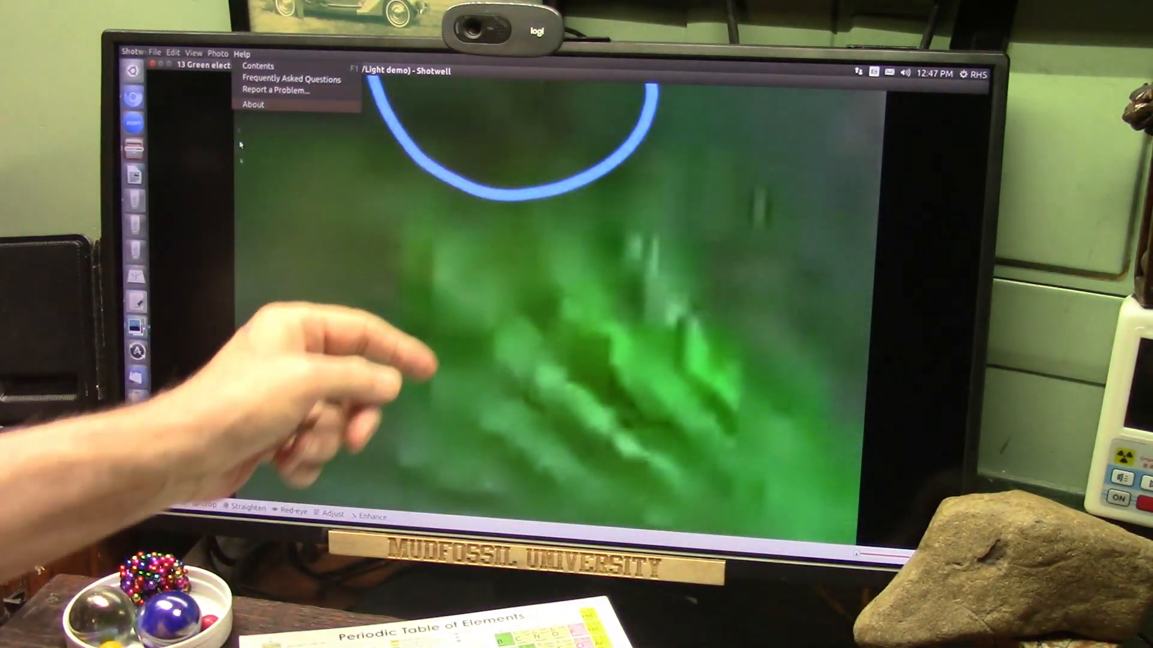